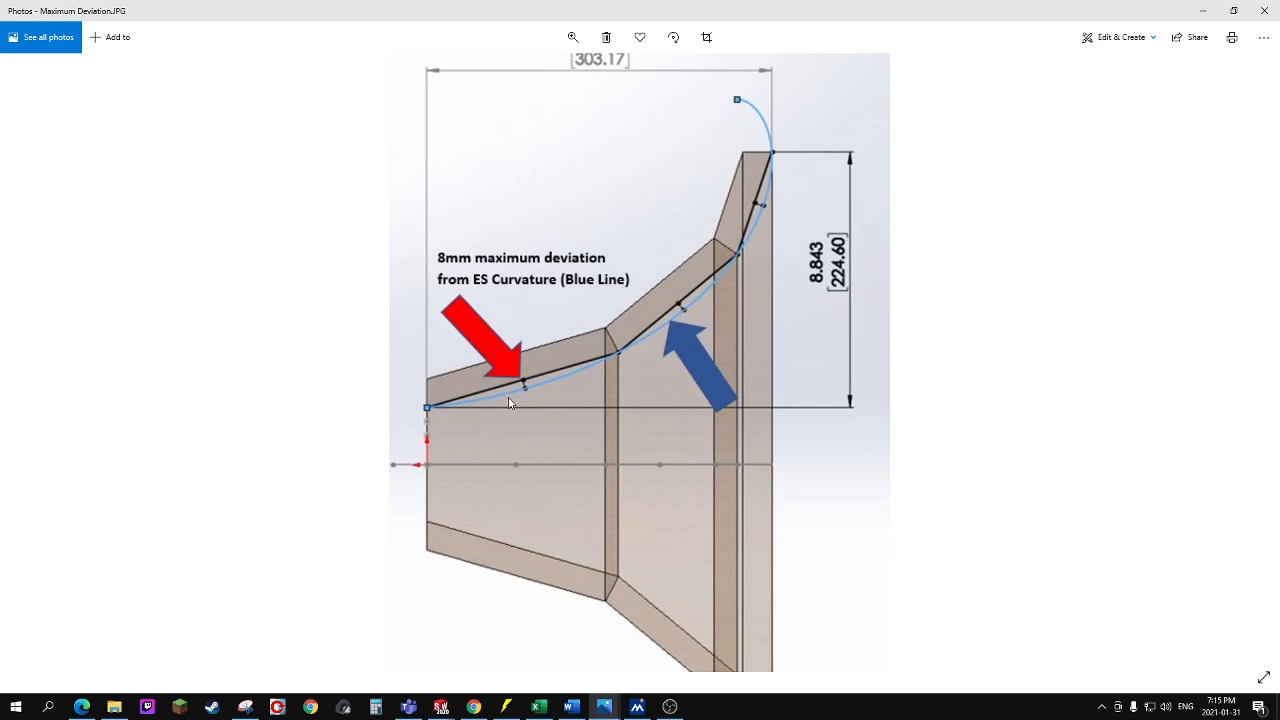
pyautogui.moveTo(468, 376)
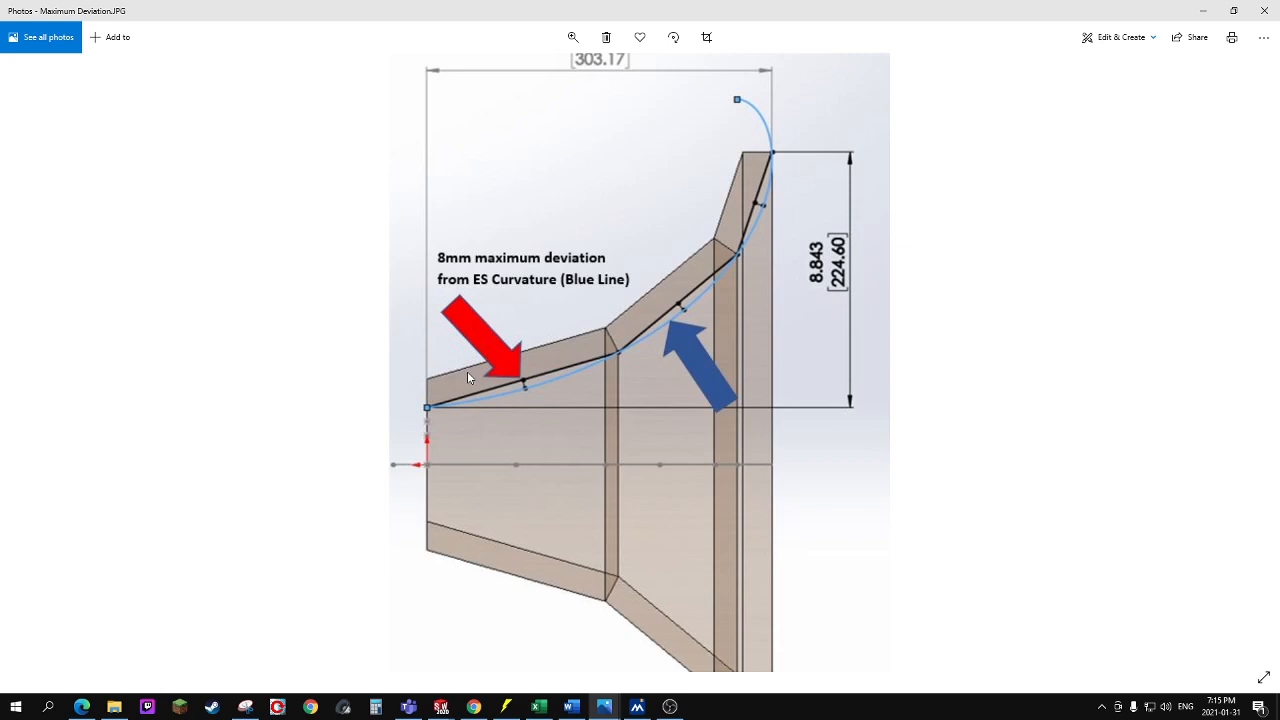
pyautogui.moveTo(460, 400)
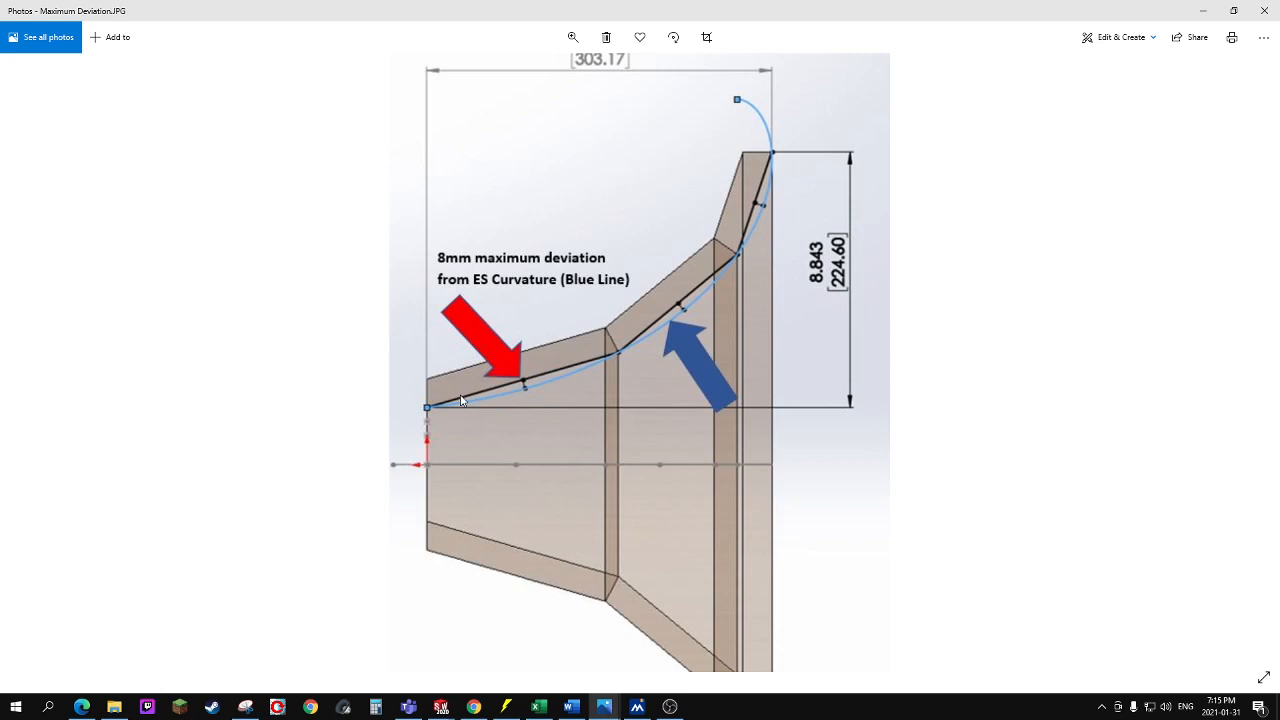
pyautogui.moveTo(498, 392)
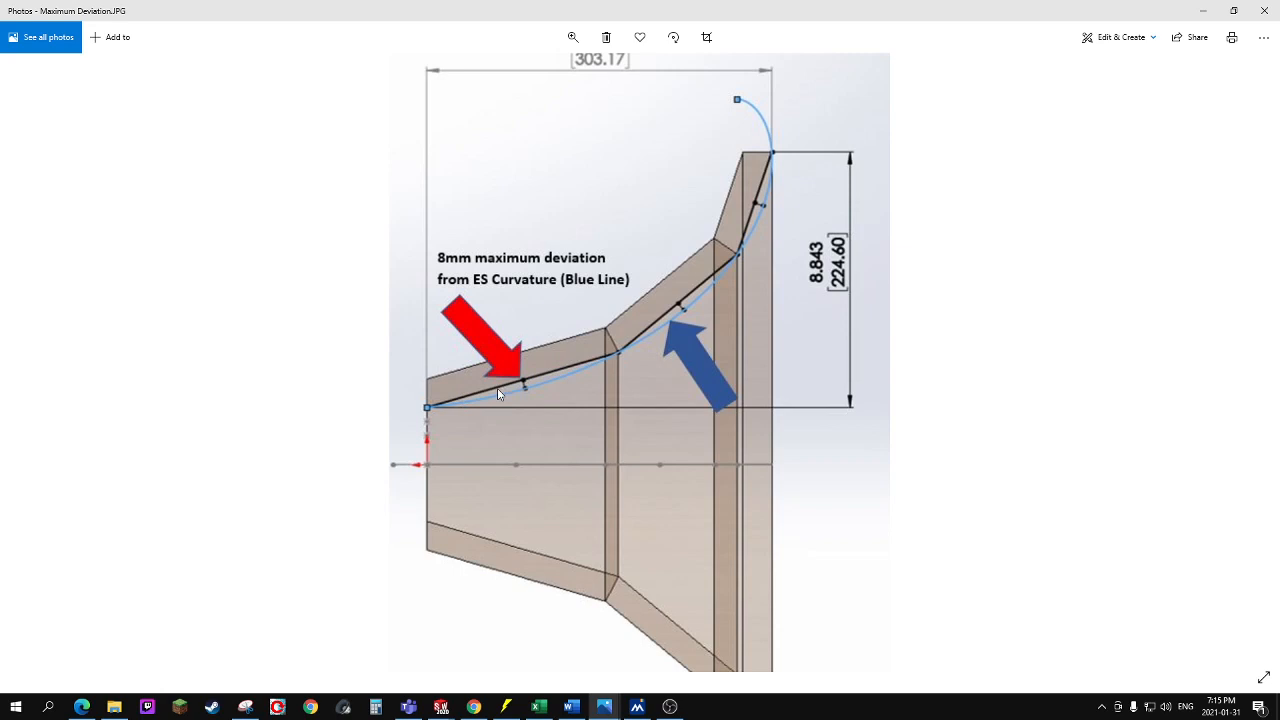
pyautogui.moveTo(544, 316)
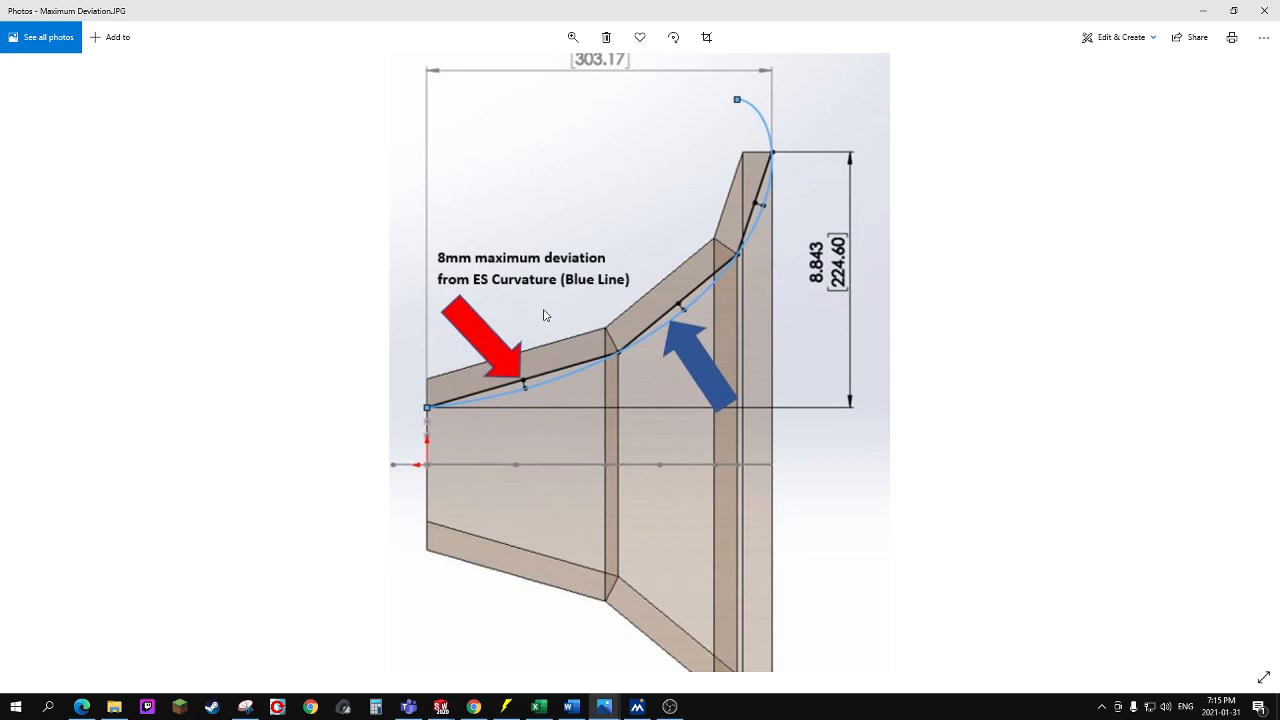
pyautogui.moveTo(588, 248)
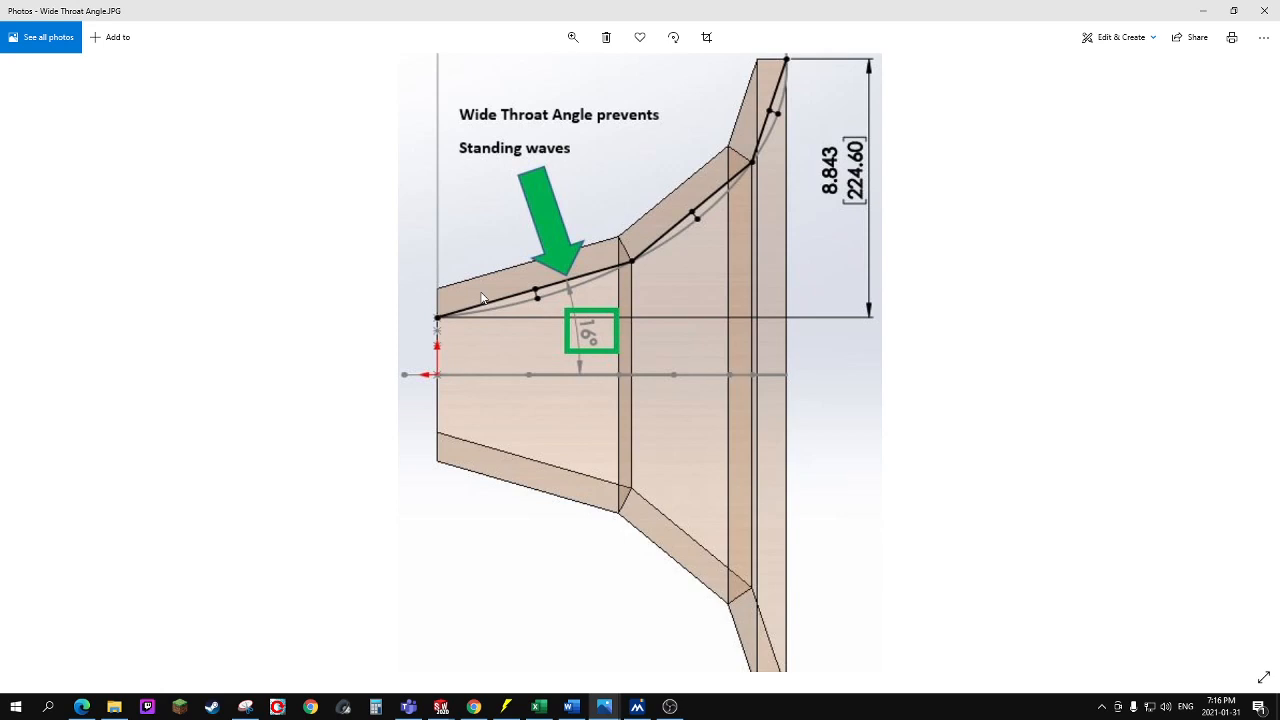
pyautogui.moveTo(484, 336)
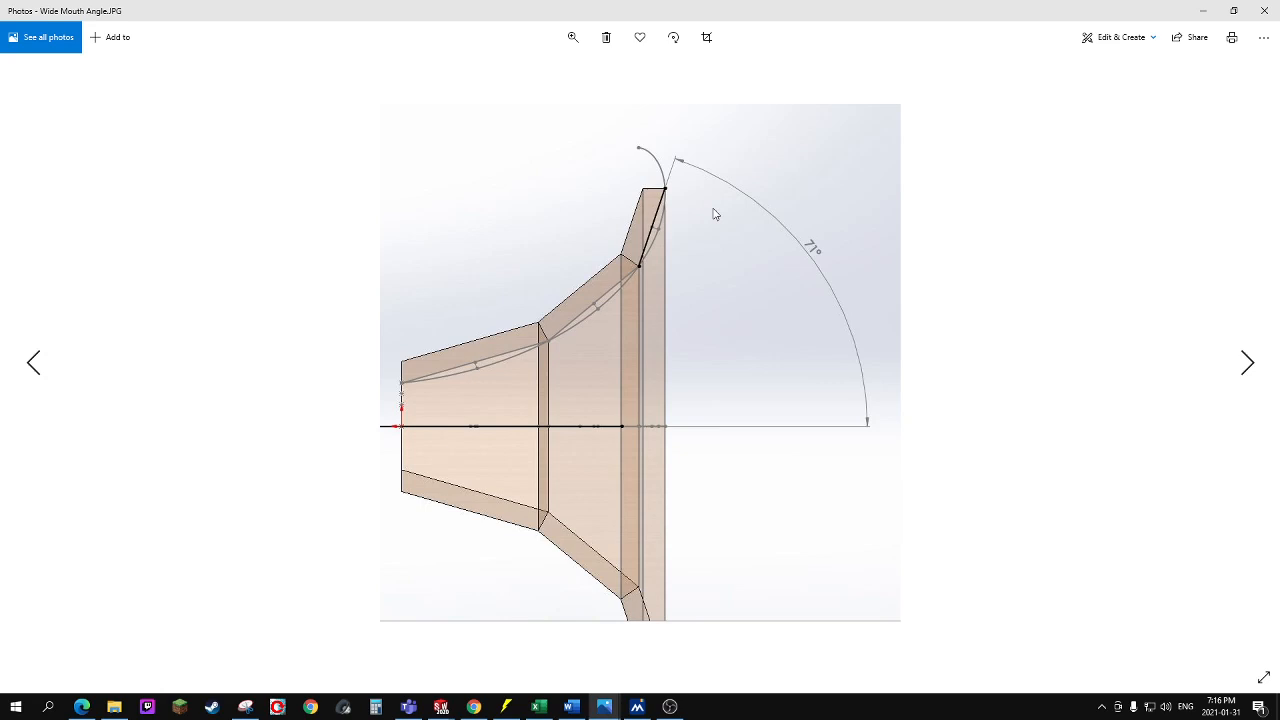
pyautogui.moveTo(676, 368)
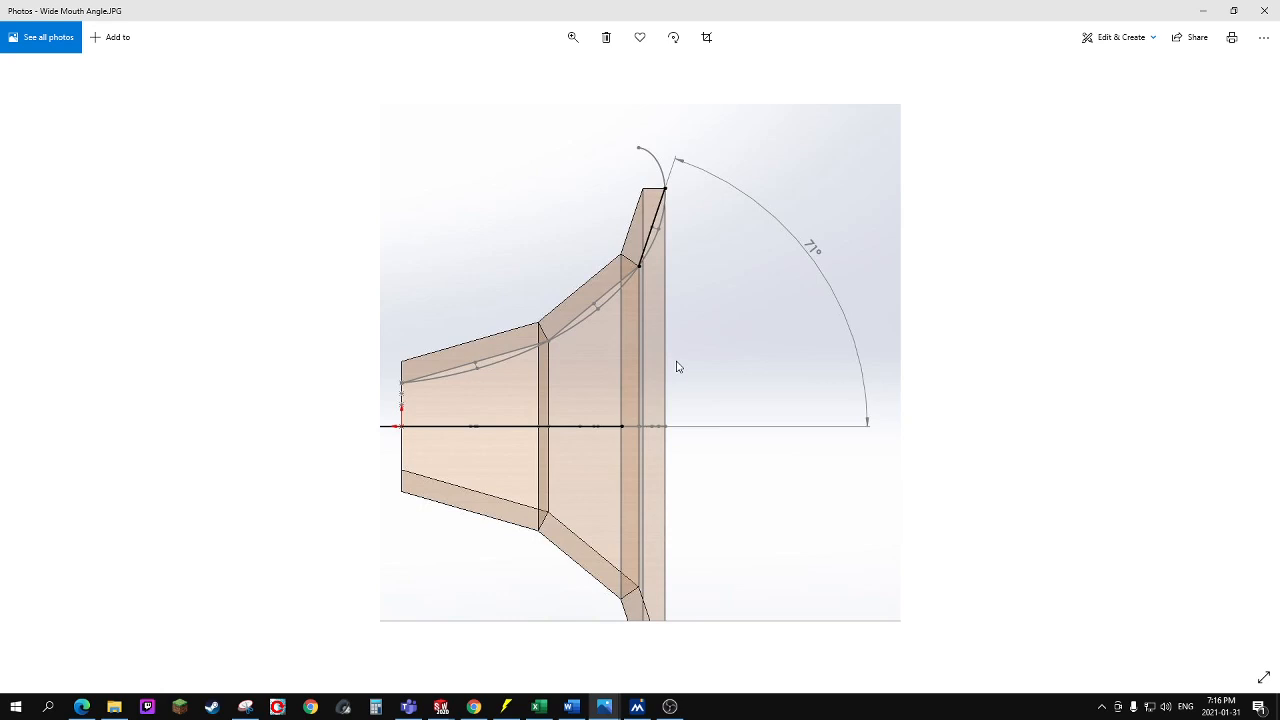
pyautogui.moveTo(410, 424)
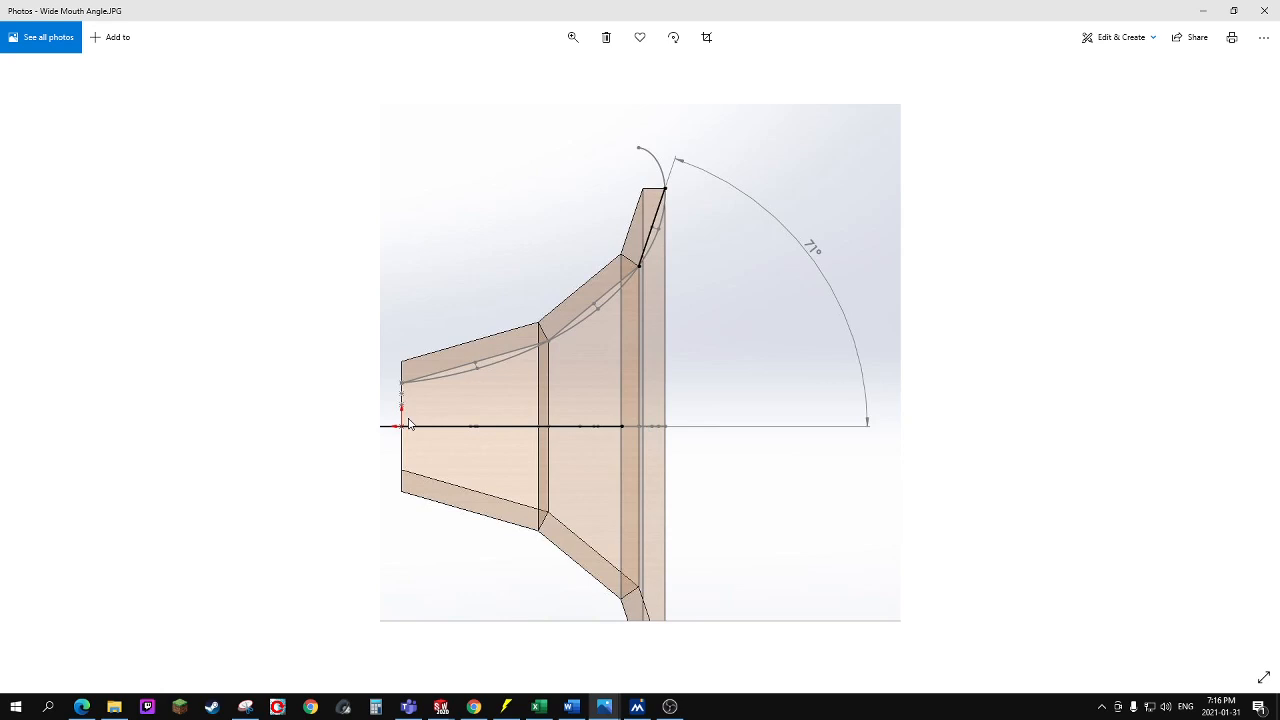
pyautogui.moveTo(666, 192)
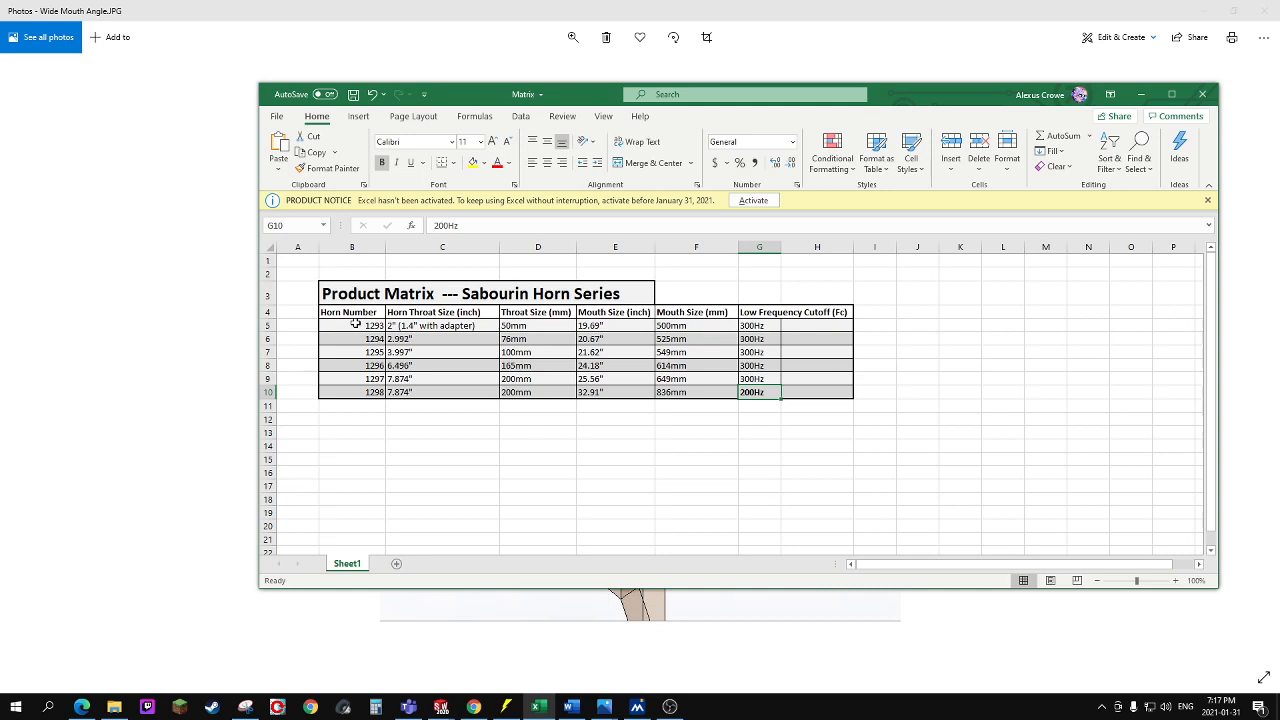
# Point out horn 1294's row and its throat size in the Product Matrix.
pyautogui.click(352, 338)
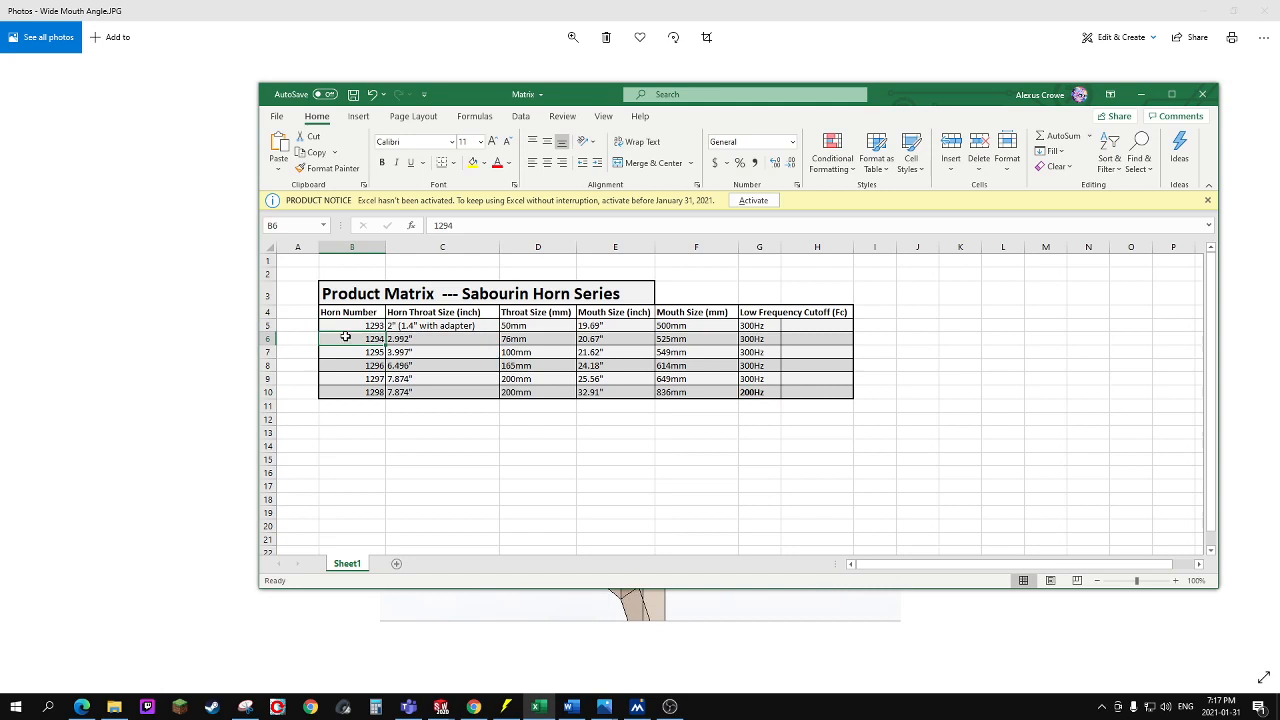
pyautogui.click(352, 392)
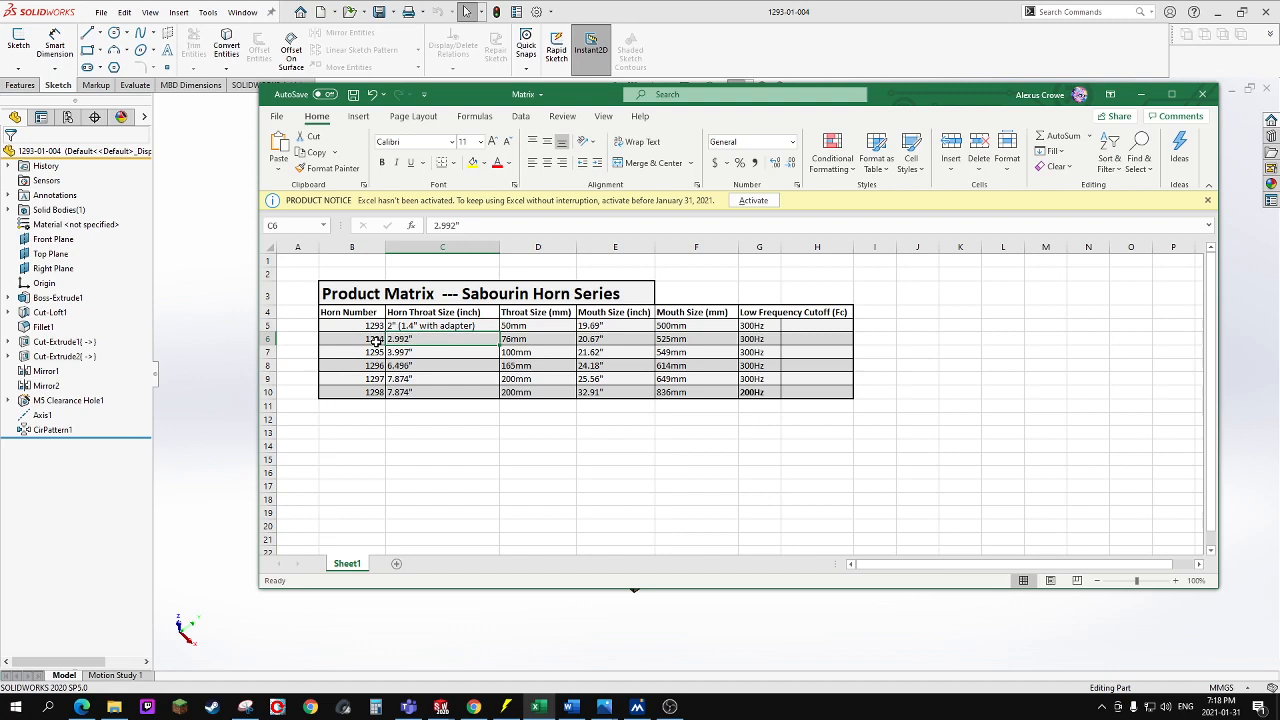
# Show the Task View overview listing the Excel matrix, SOLIDWORKS part and Photos images.
pyautogui.click(442, 392)
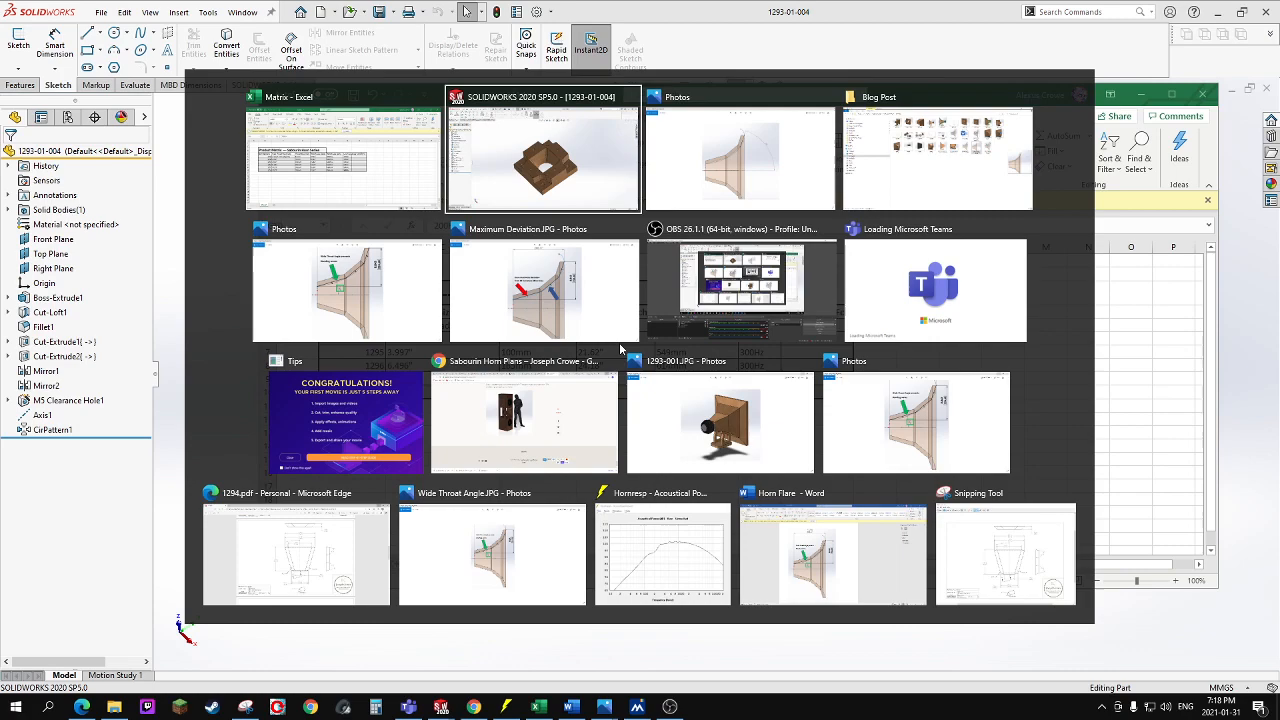
pyautogui.click(544, 150)
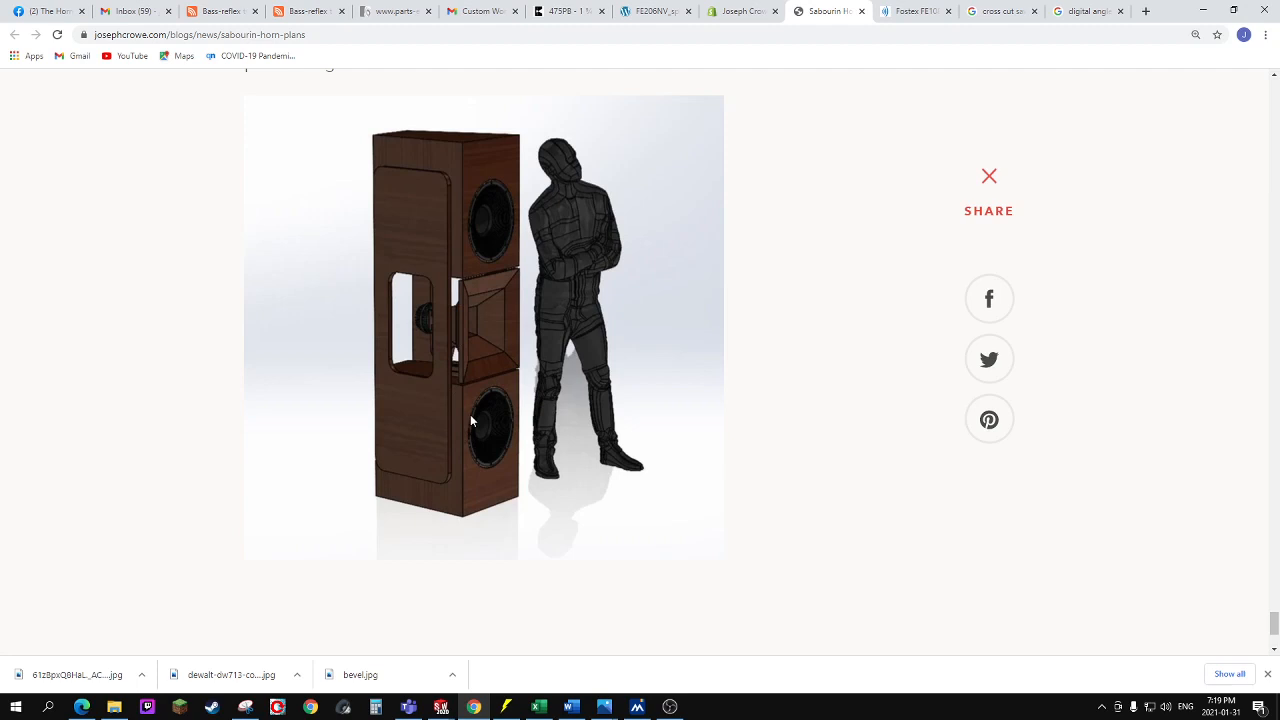
pyautogui.moveTo(476, 324)
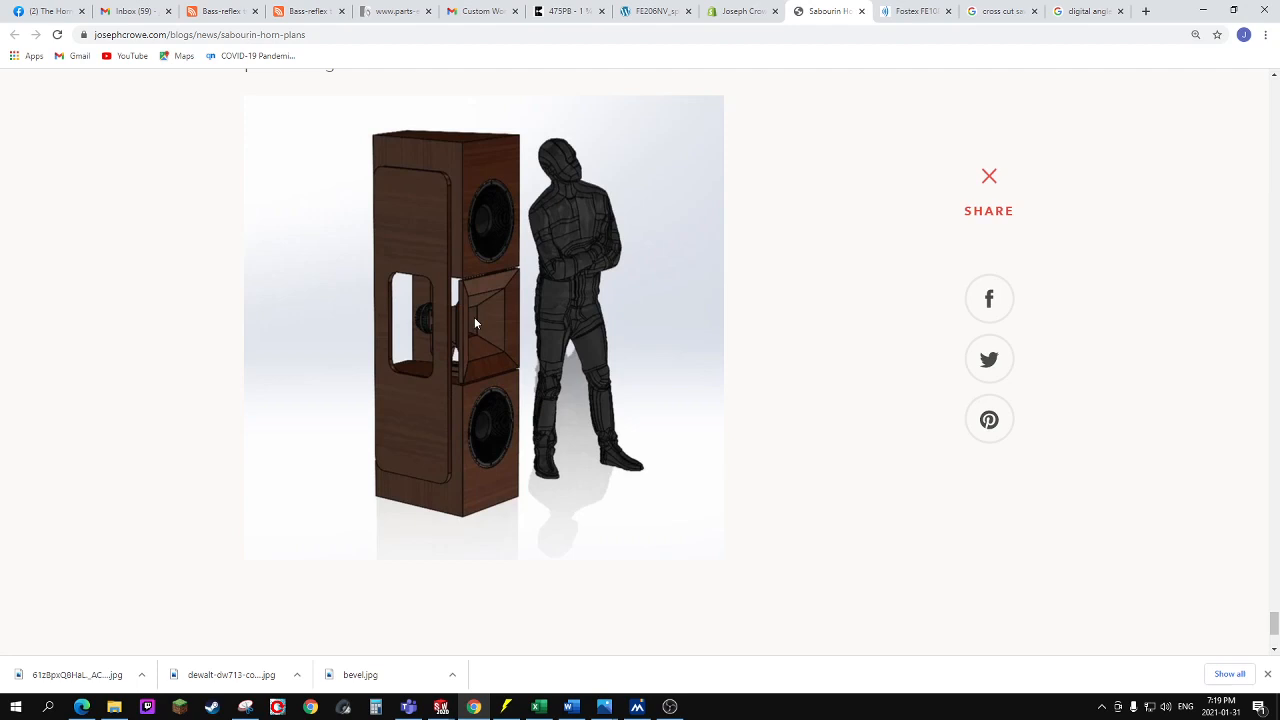
pyautogui.moveTo(514, 278)
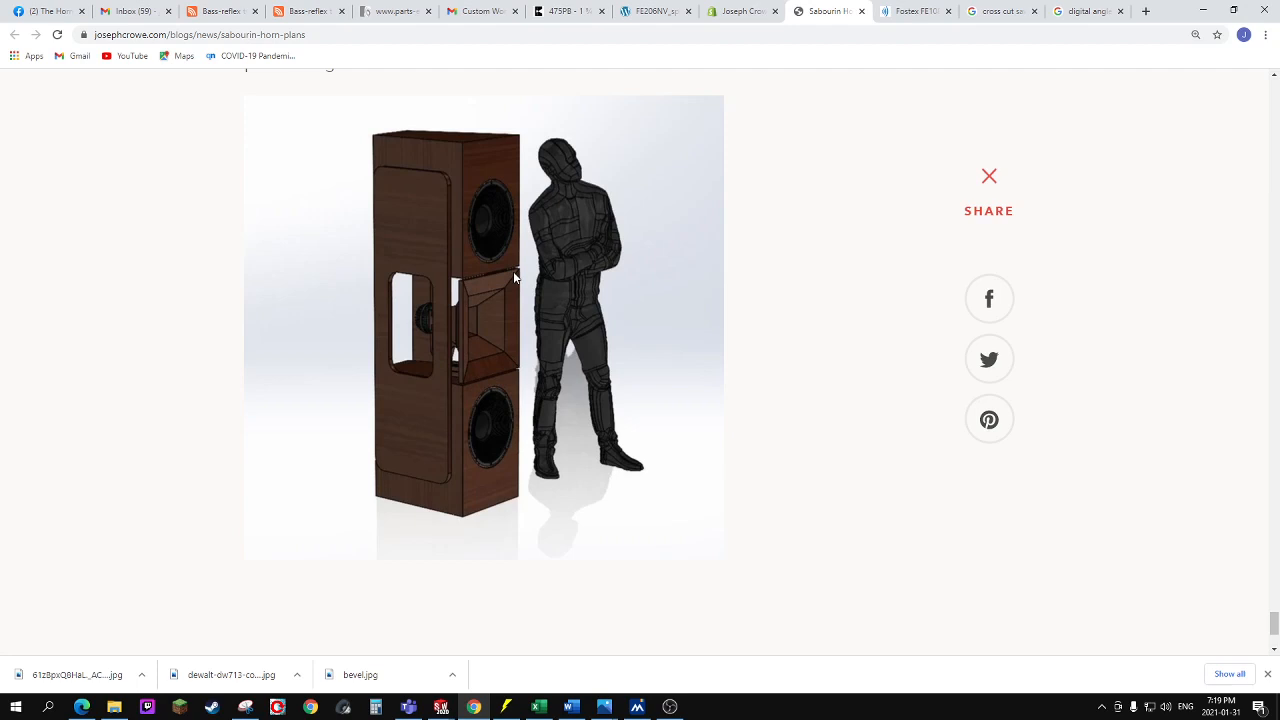
pyautogui.moveTo(520, 280)
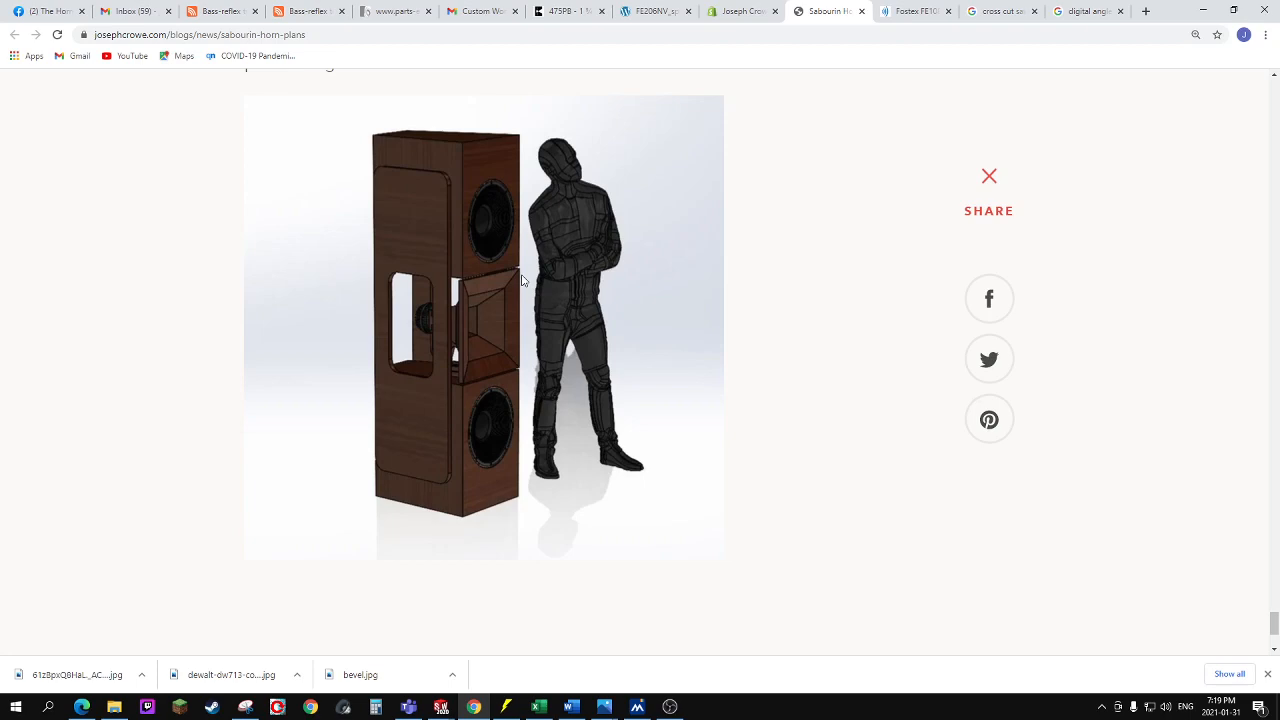
# Bring up the Sabourin Horn Plans blog post with the cabinet render and wooden horn cross-section.
pyautogui.click(988, 176)
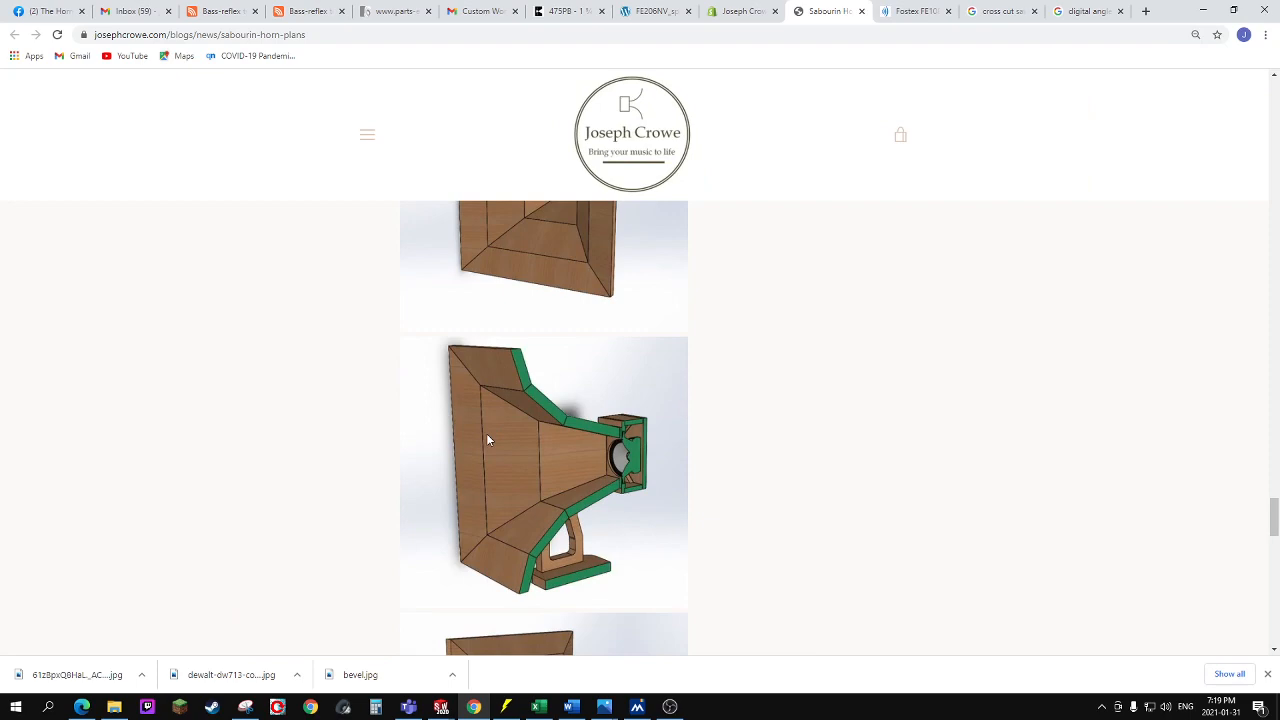
# Scroll the post past the cross-cut saw, angle finder and support stand to the horn-section detail drawing.
pyautogui.scroll(-3)
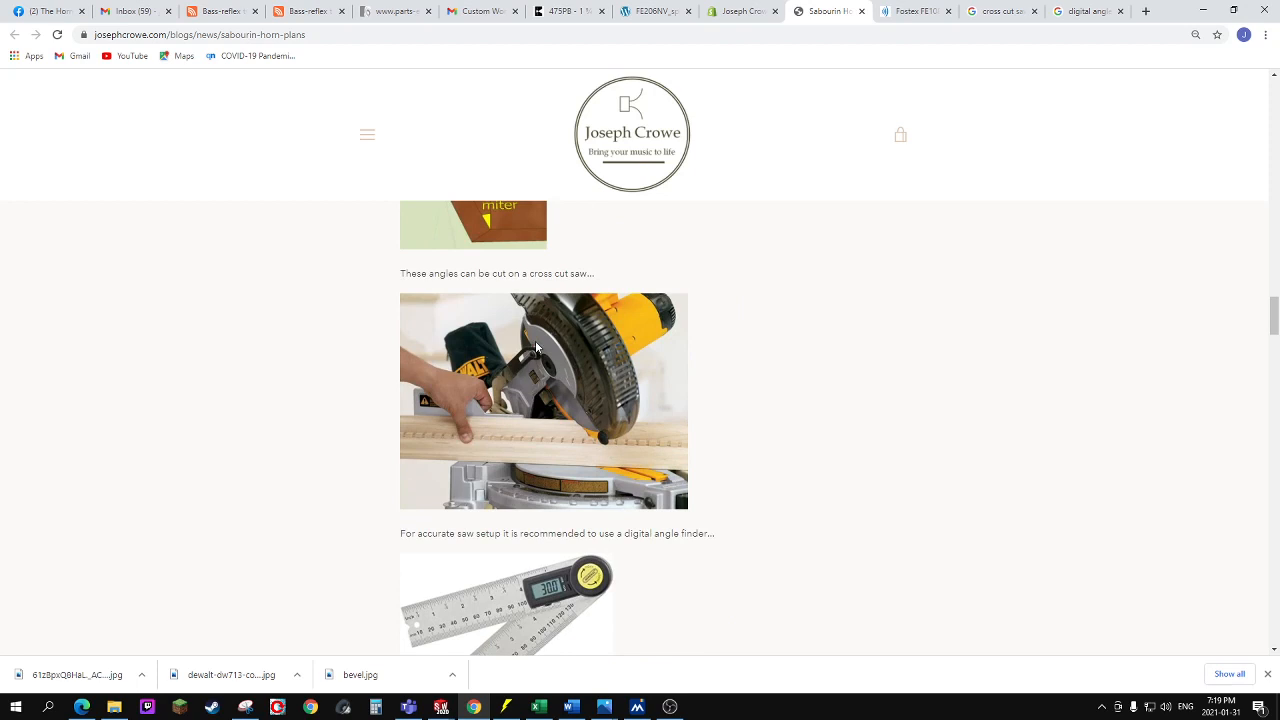
pyautogui.scroll(-3)
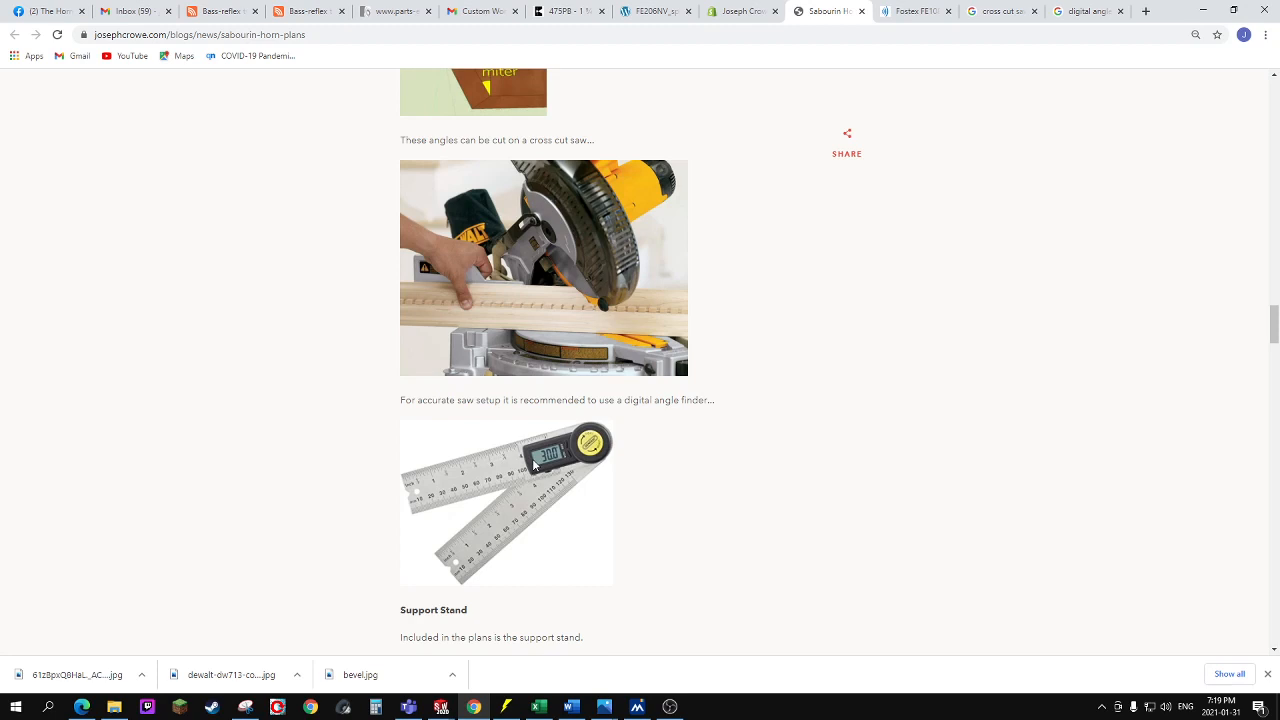
pyautogui.scroll(-3)
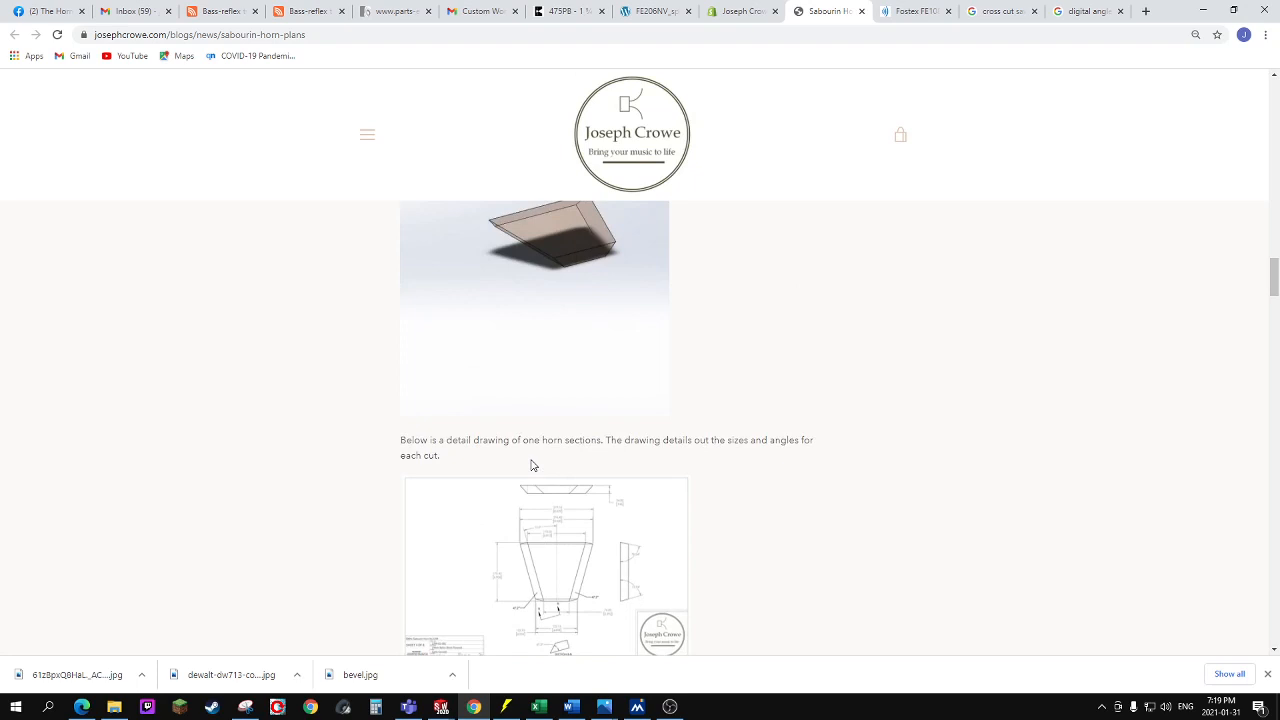
pyautogui.scroll(-3)
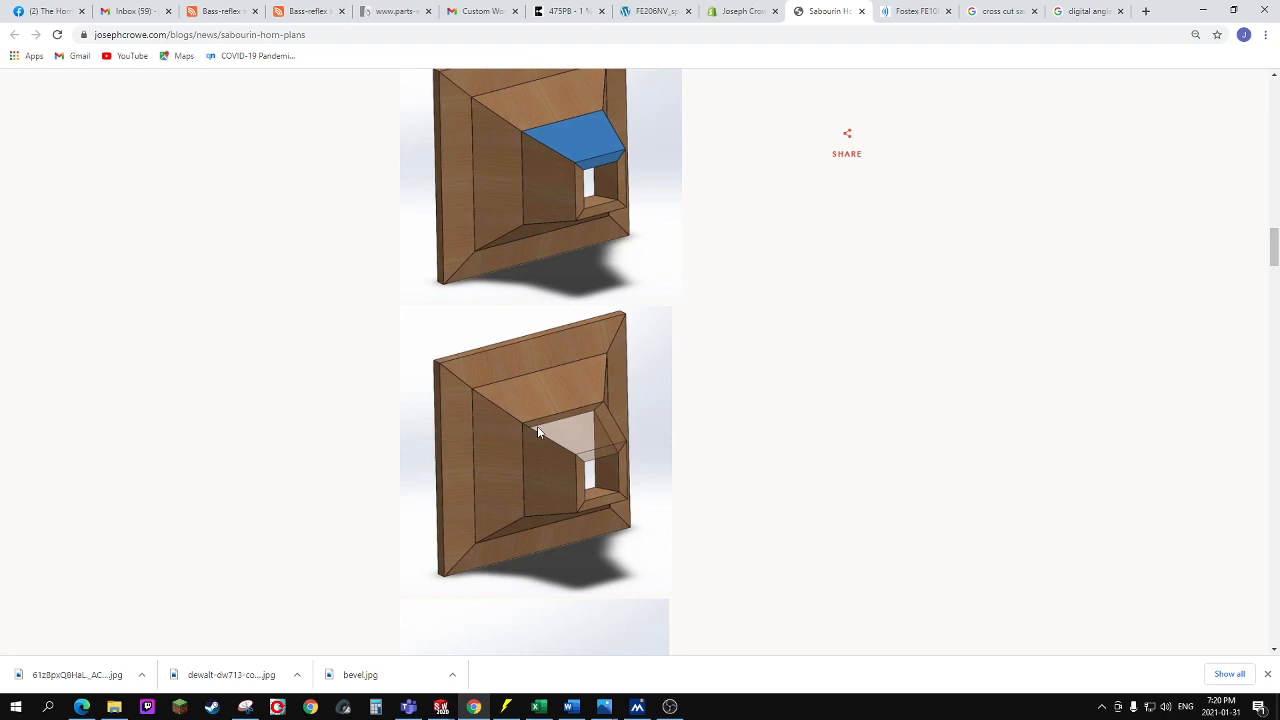